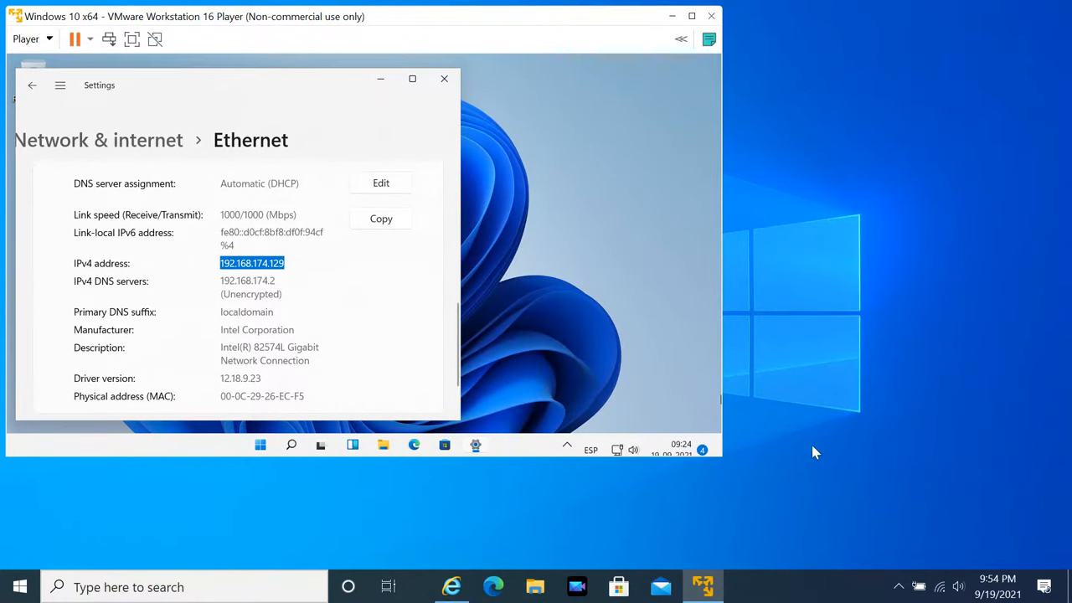
pyautogui.moveTo(946, 587)
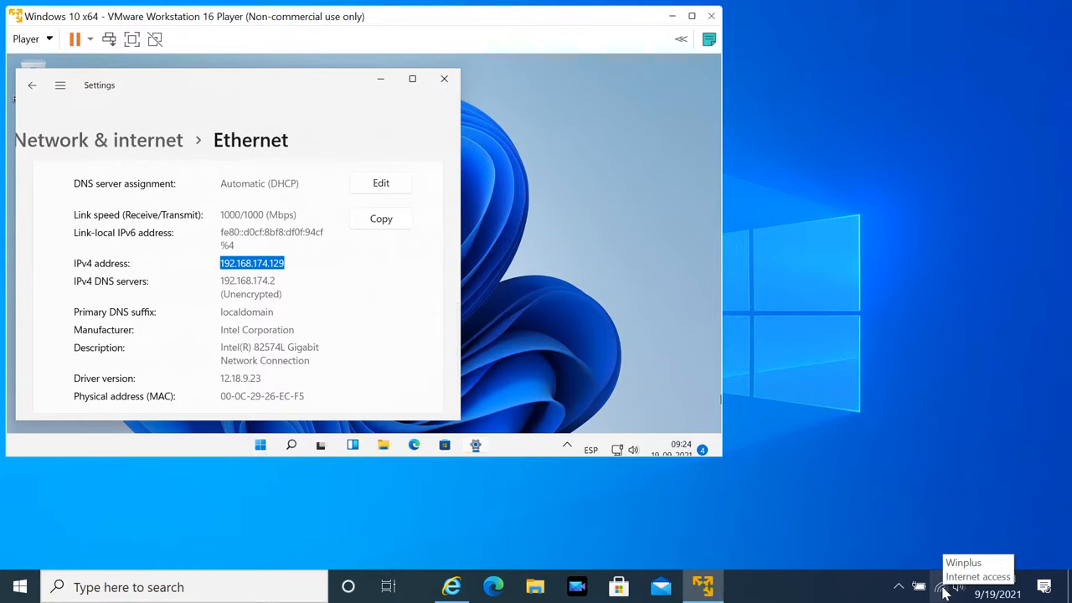
# Step: Show the host Winplus Wi-Fi properties (IPv4 192.168.1.7) beside the VM's 192.168.174.129 address
pyautogui.click(939, 586)
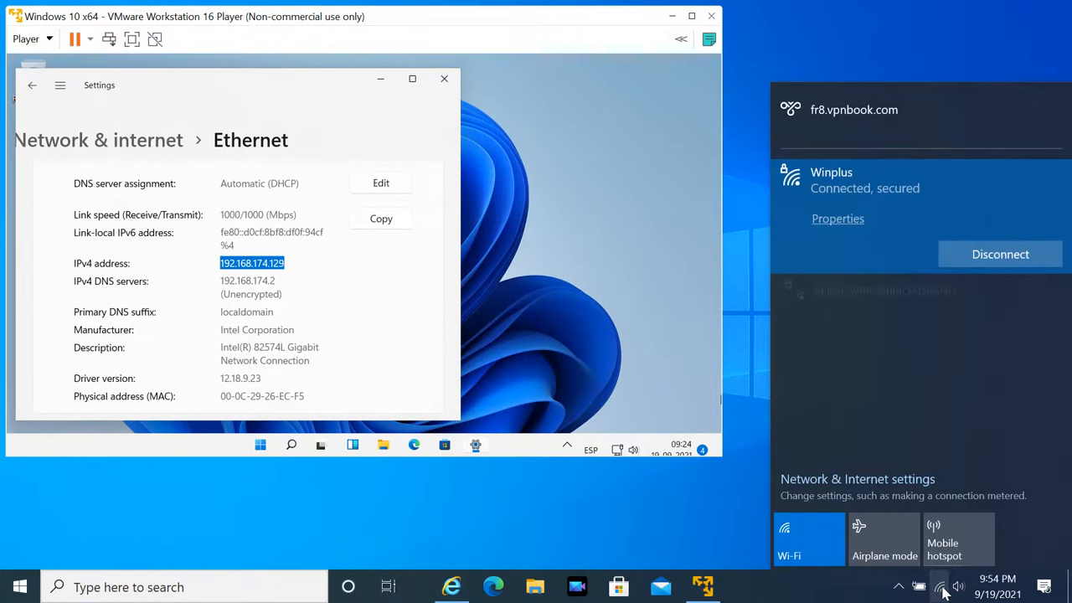
pyautogui.click(838, 218)
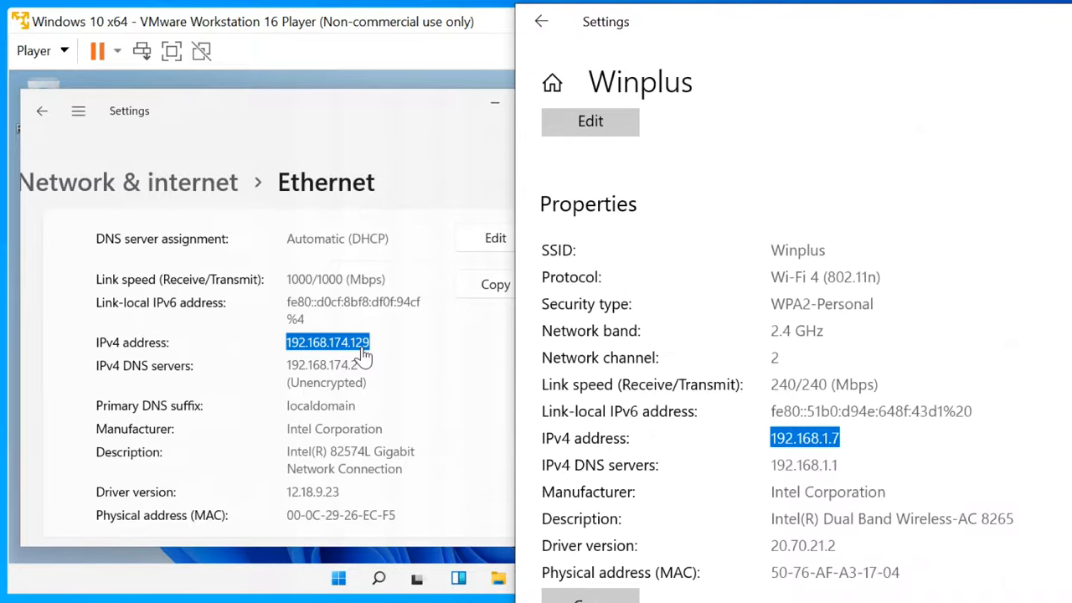
pyautogui.moveTo(326, 183)
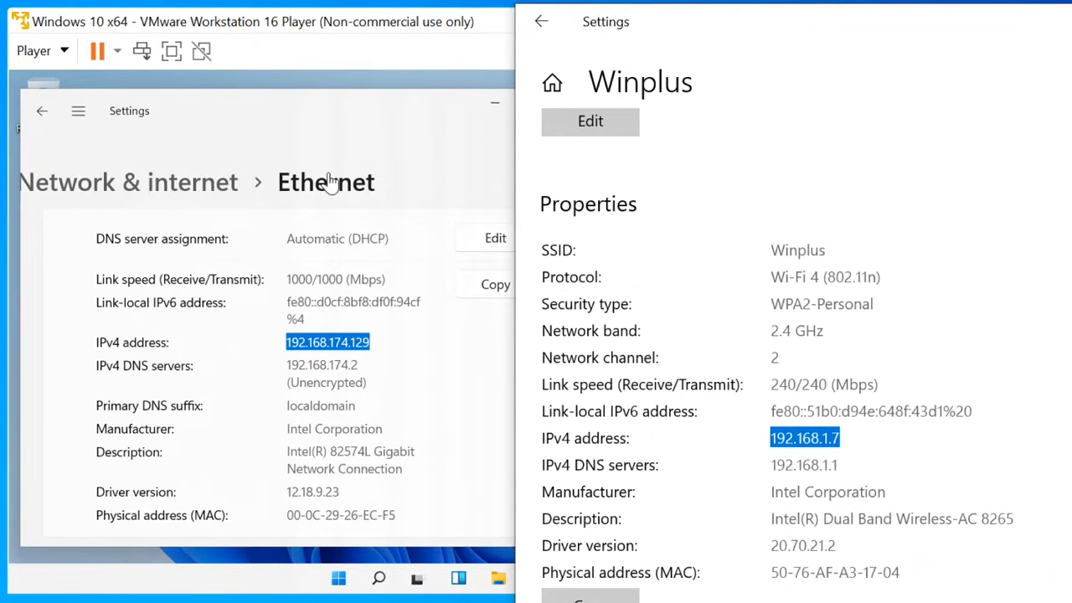
# Step: Close the guest's network settings and power off the running Windows 10 x64 VM
pyautogui.click(924, 21)
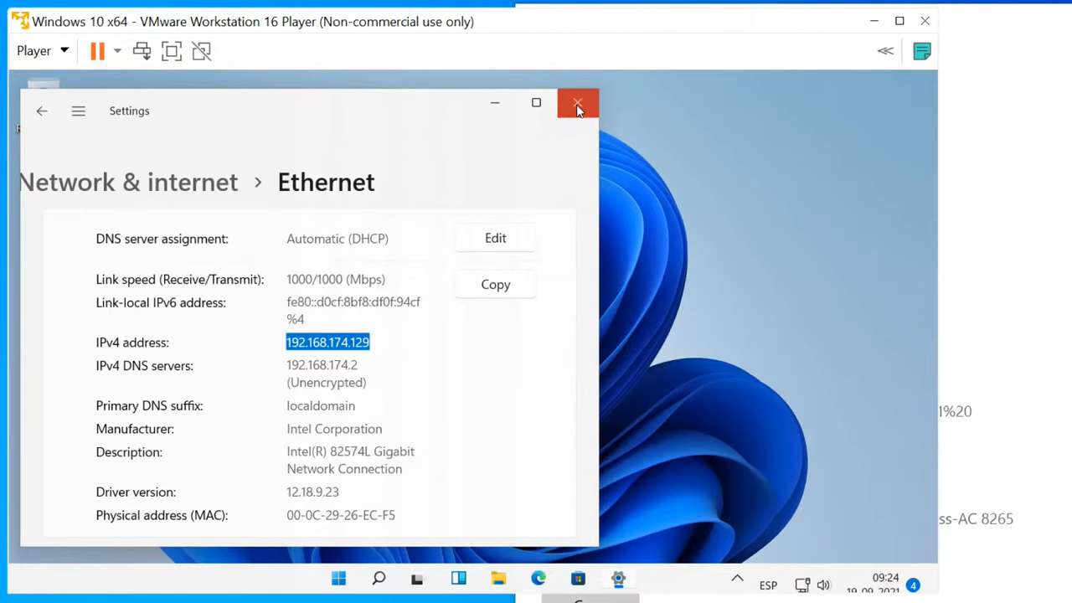
pyautogui.click(577, 103)
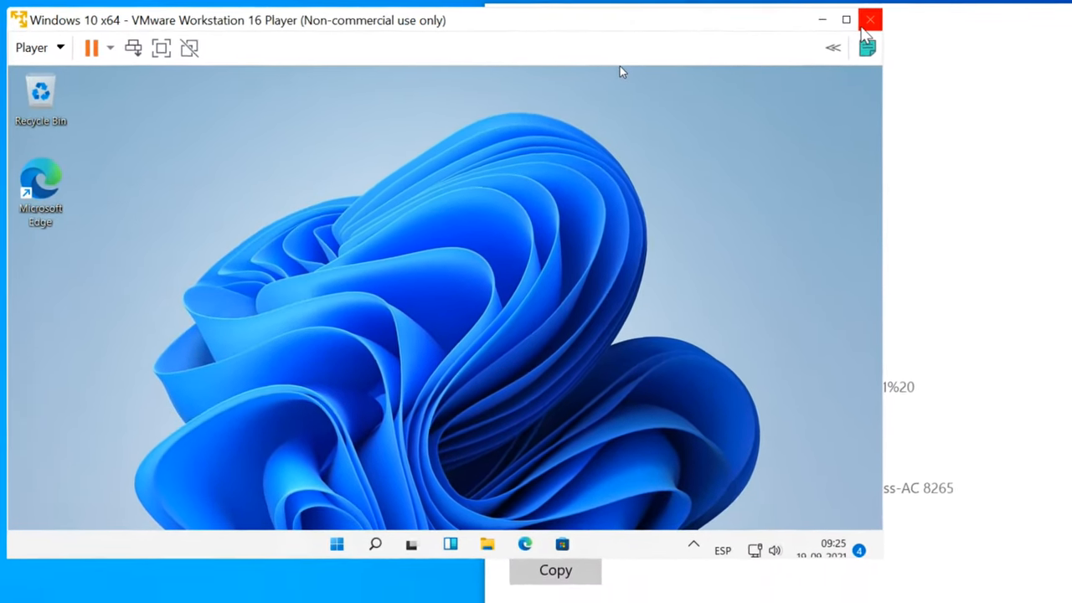
pyautogui.click(870, 19)
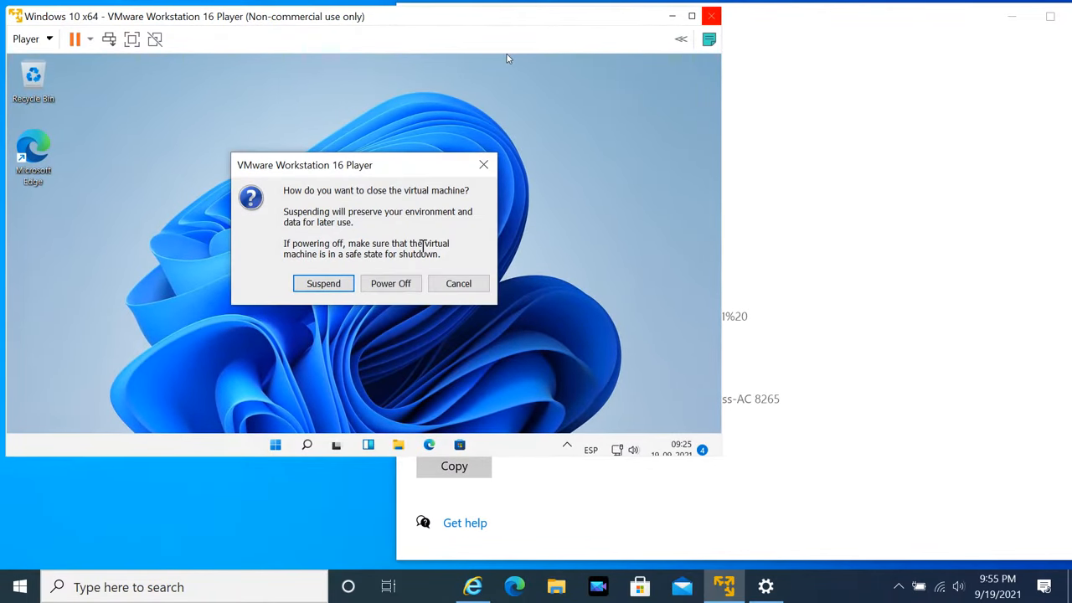
pyautogui.click(390, 283)
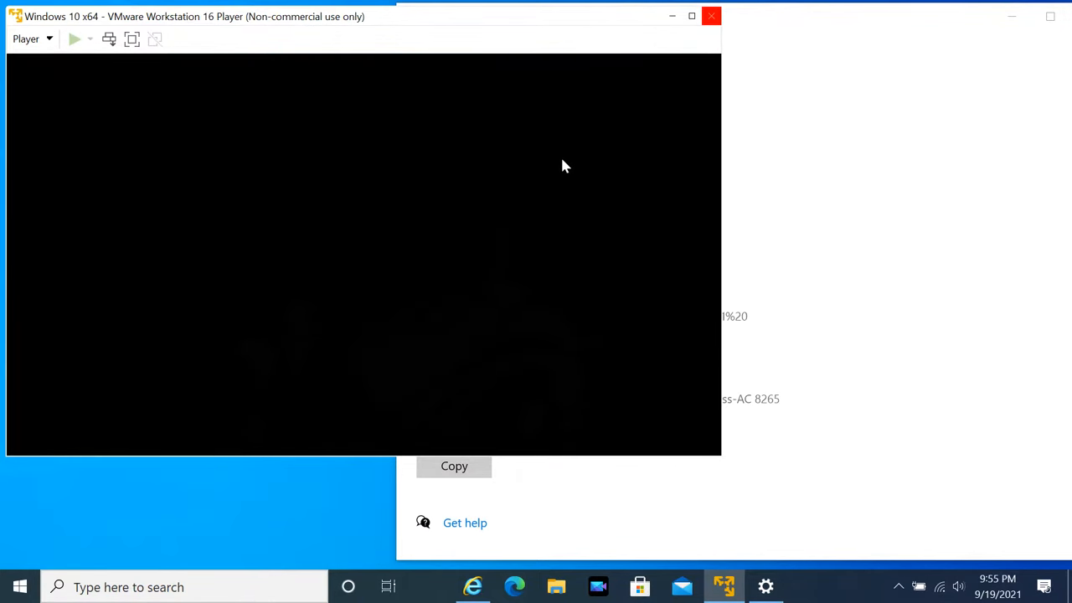
pyautogui.click(711, 16)
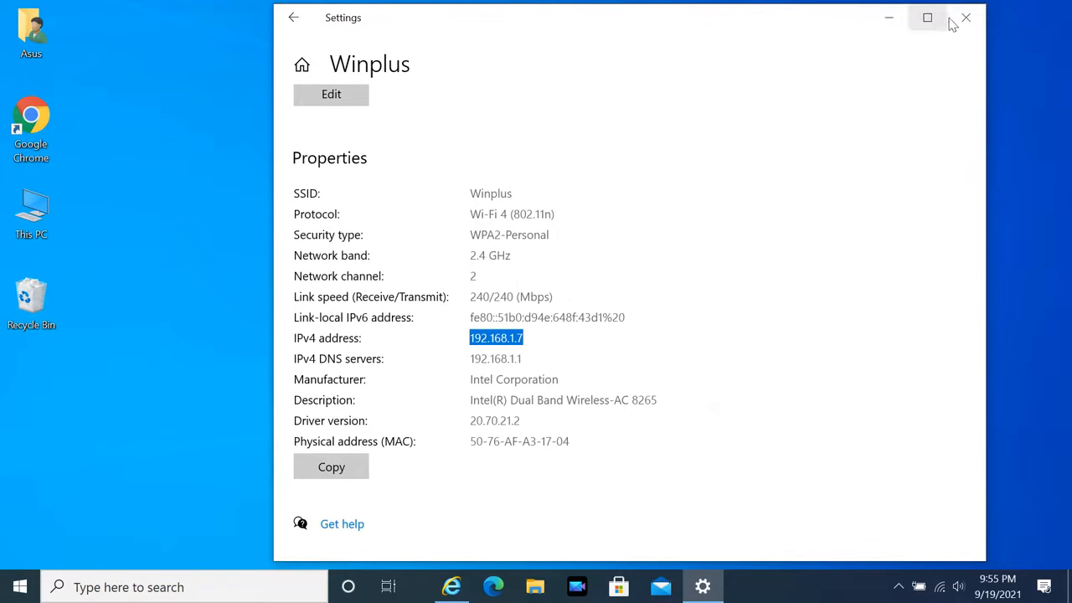
# Step: Close the Winplus Wi-Fi properties and bring up the Player library listing Windows 10 x64, 11, Vista
pyautogui.click(965, 17)
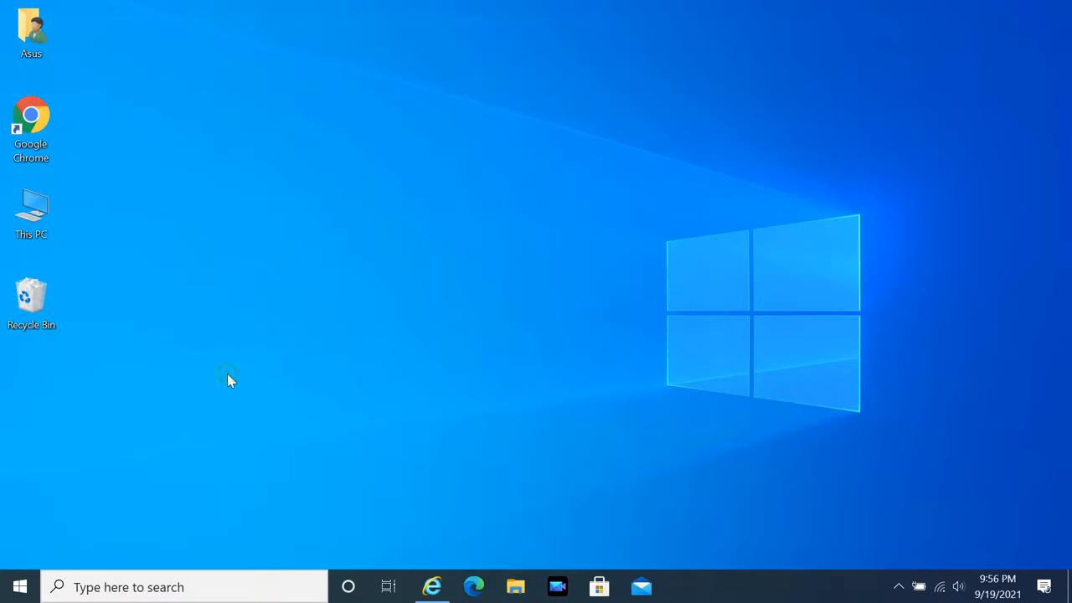
pyautogui.click(716, 586)
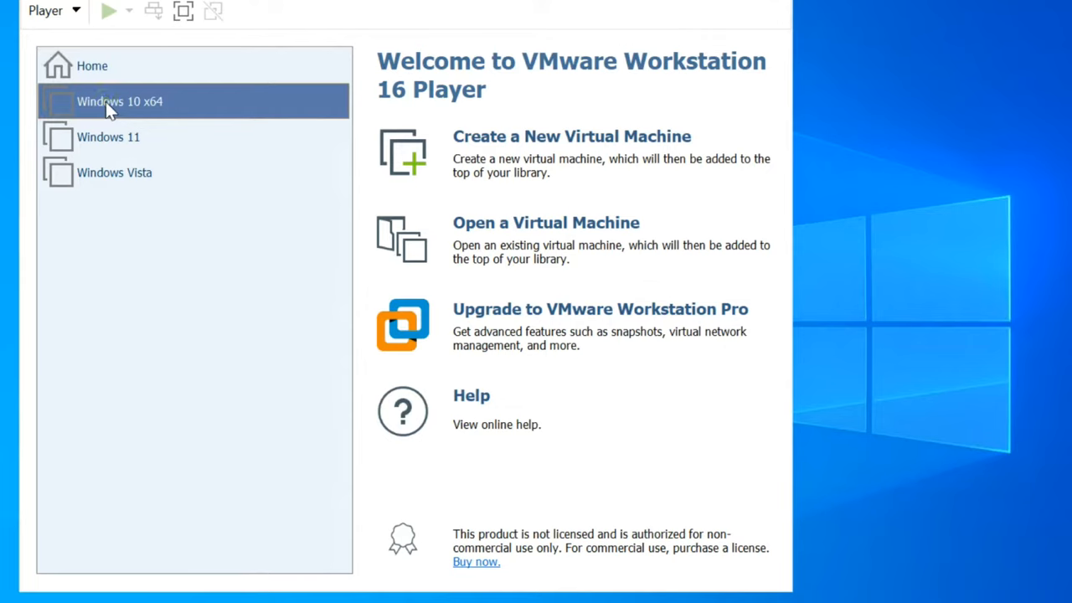
# Step: Open Windows 10 x64's virtual machine settings and view its NAT network adapter
pyautogui.click(120, 102)
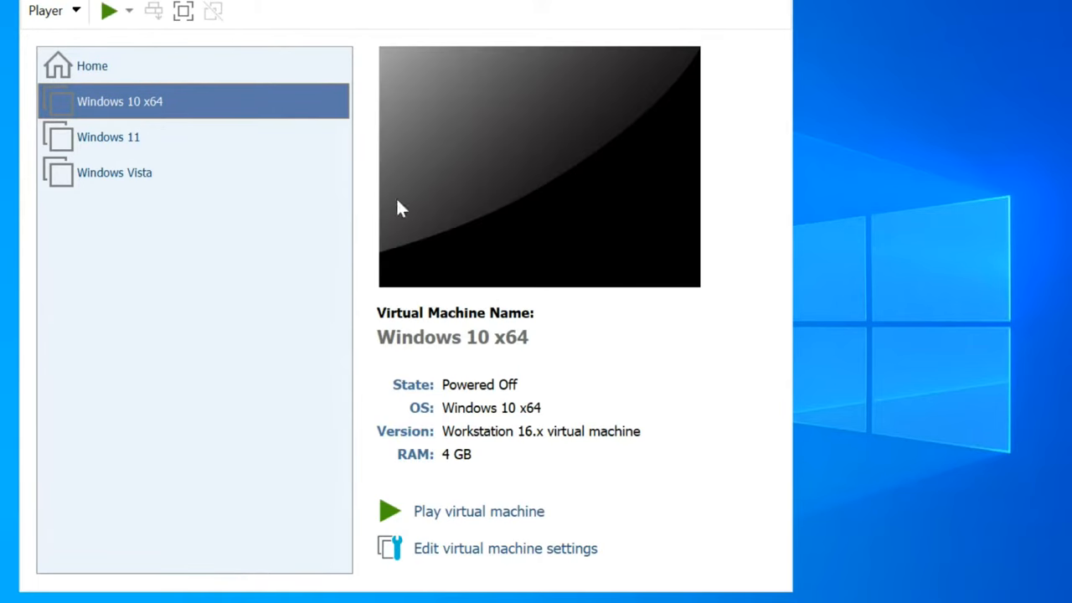
pyautogui.moveTo(449, 553)
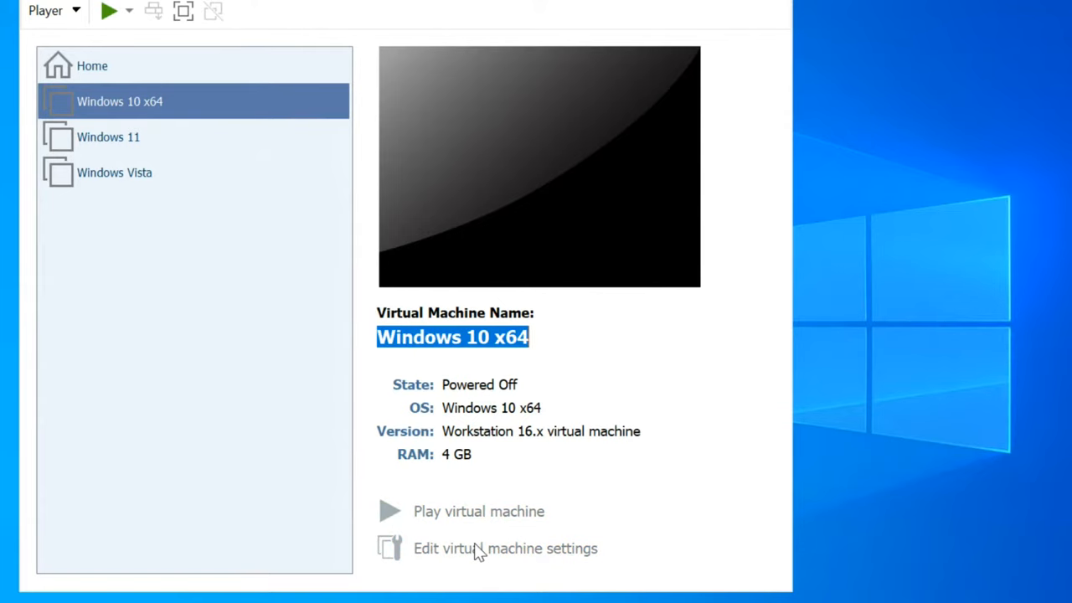
pyautogui.click(505, 548)
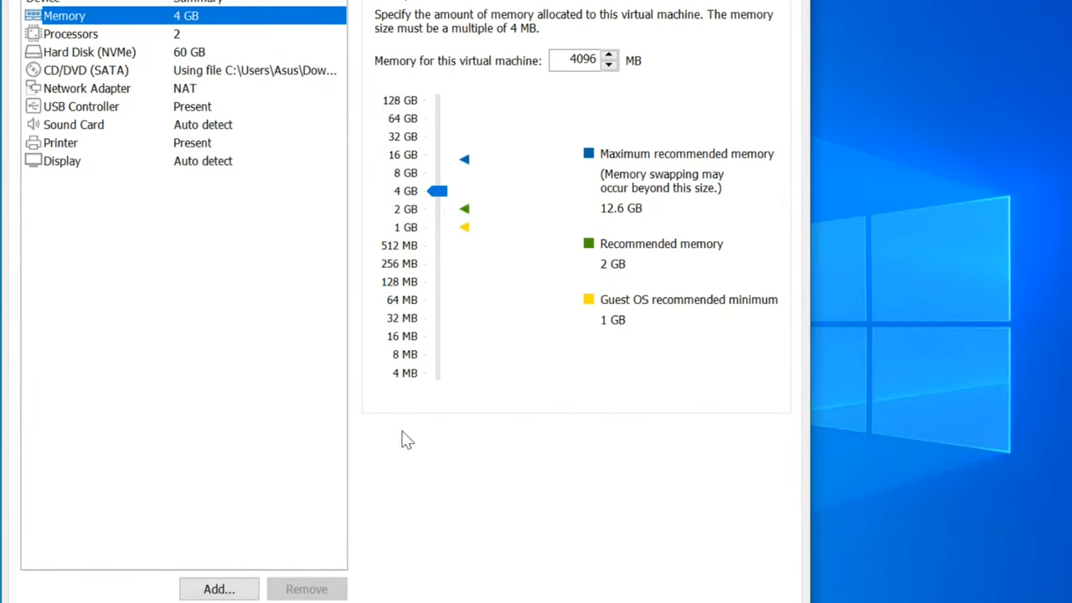
pyautogui.click(87, 88)
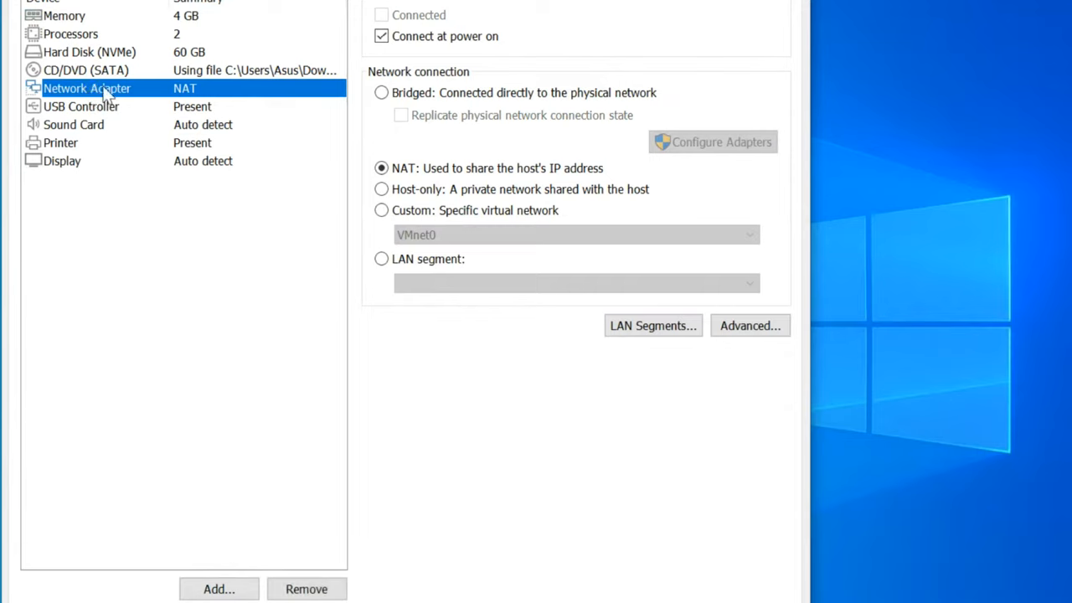
pyautogui.moveTo(256, 92)
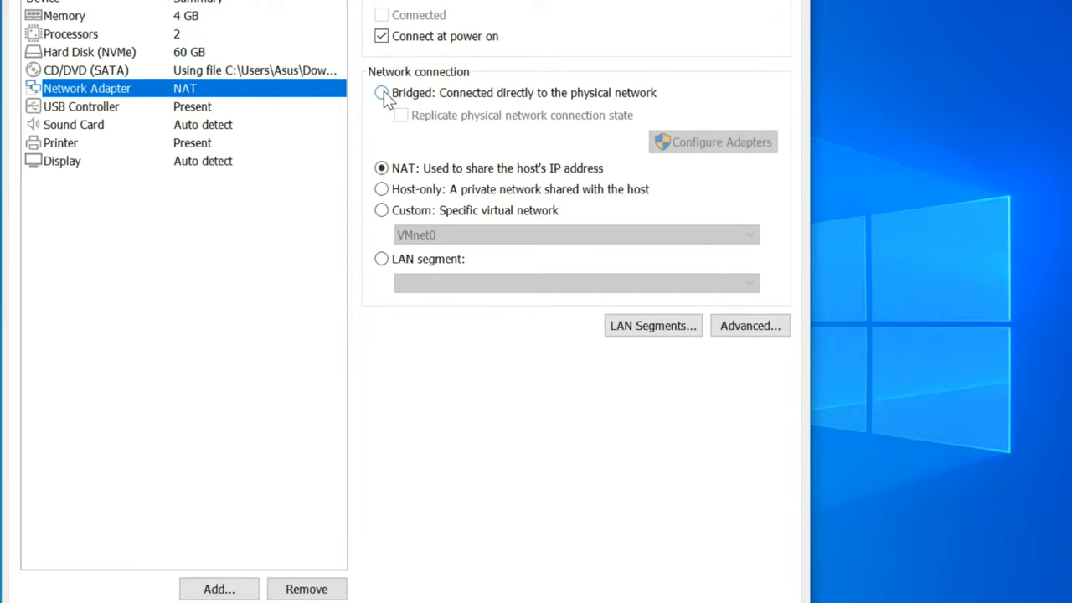
# Step: Set the network connection to Bridged and open the automatic bridging adapter list
pyautogui.click(381, 93)
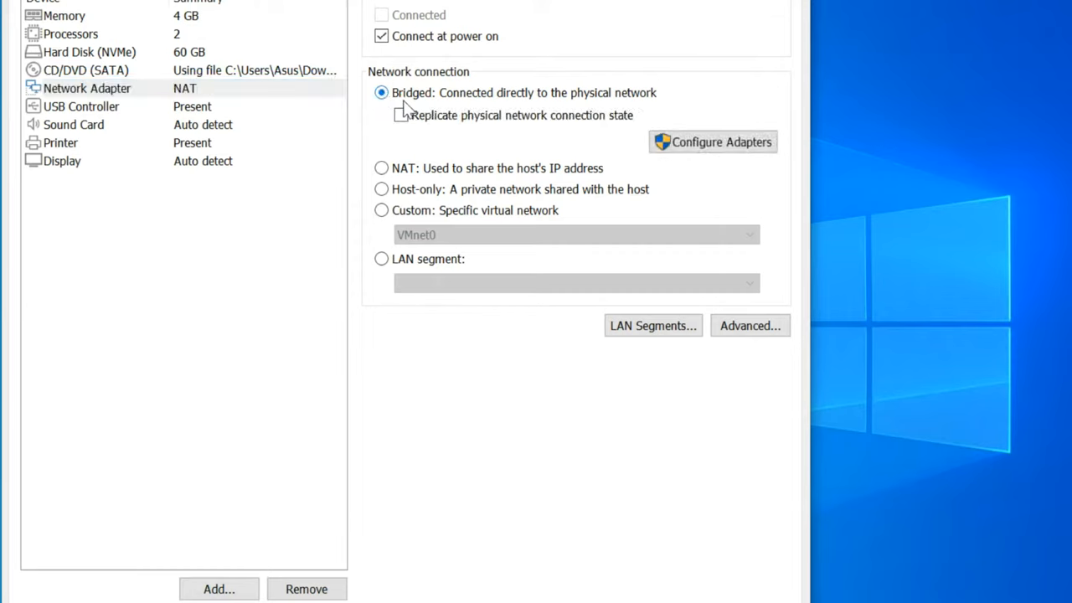
pyautogui.click(713, 142)
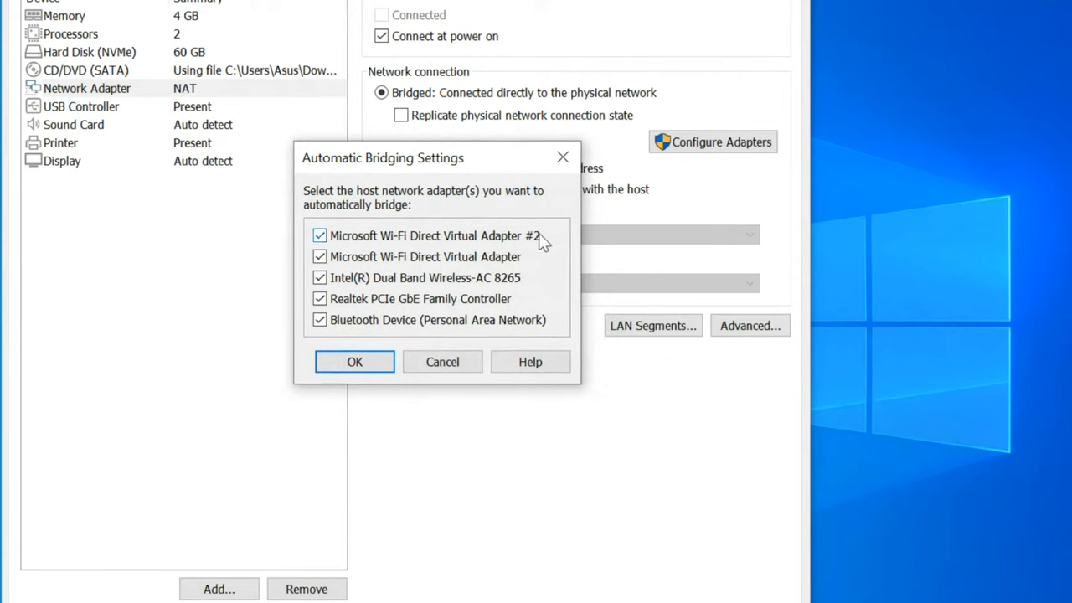
# Step: Uncheck both Wi-Fi Direct adapters and Bluetooth, leaving Intel Wireless-AC 8265, and save
pyautogui.click(319, 235)
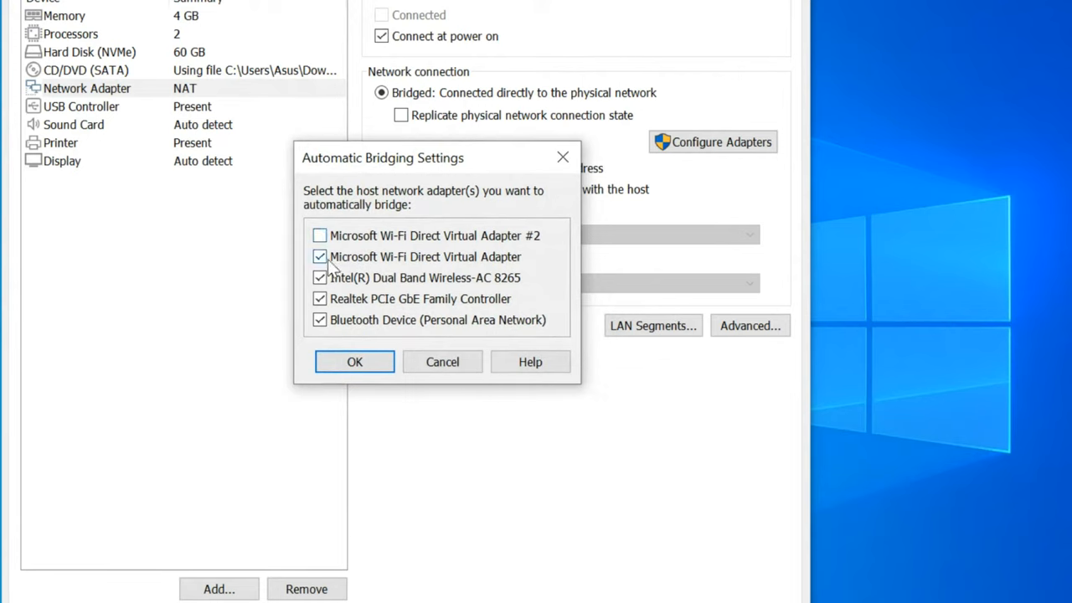
pyautogui.click(319, 256)
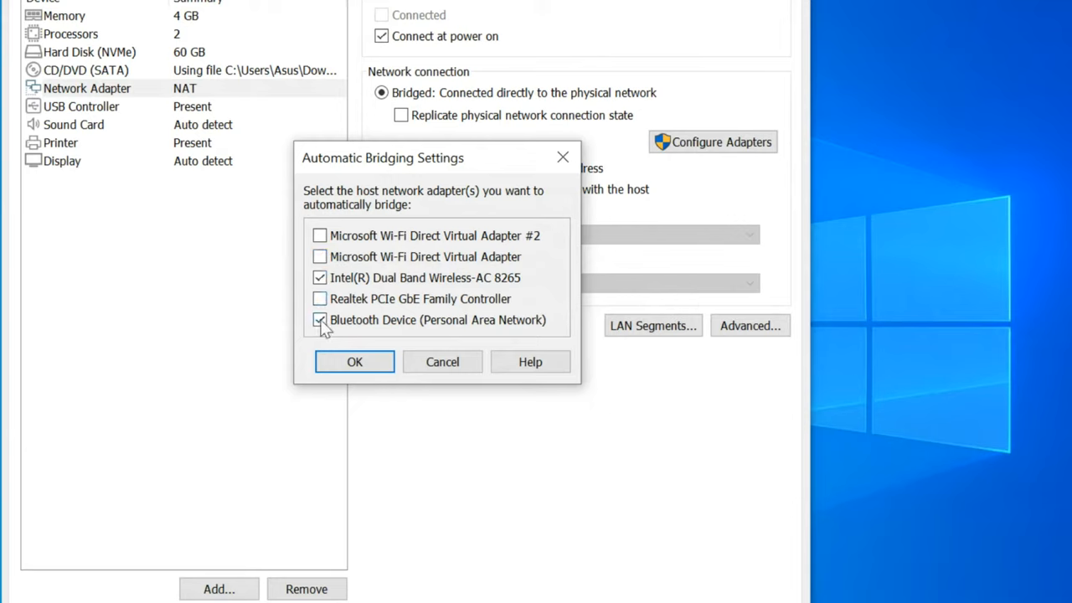
pyautogui.click(319, 320)
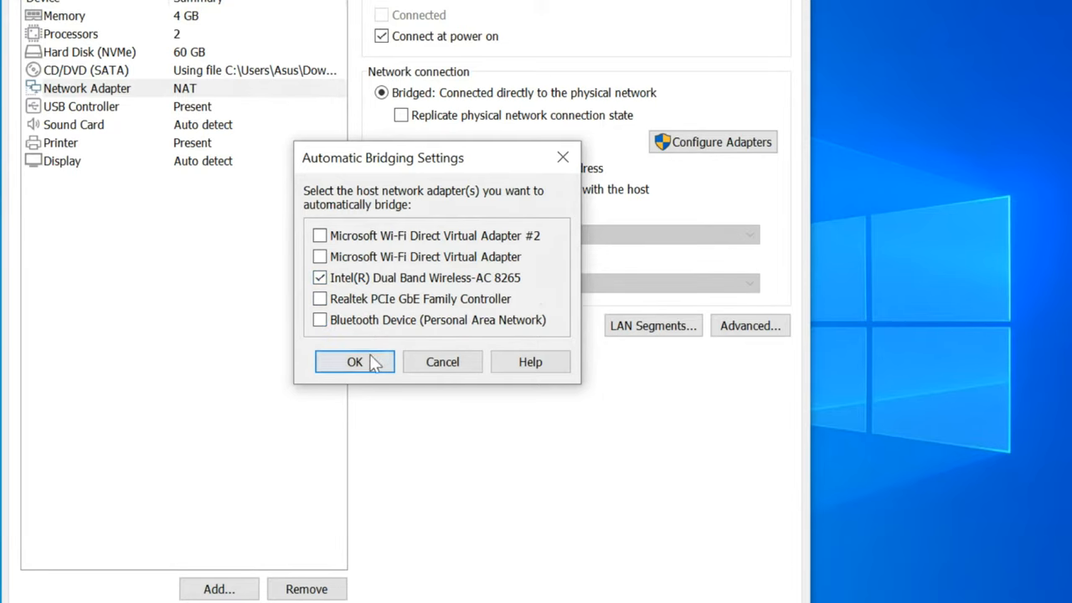
pyautogui.click(355, 362)
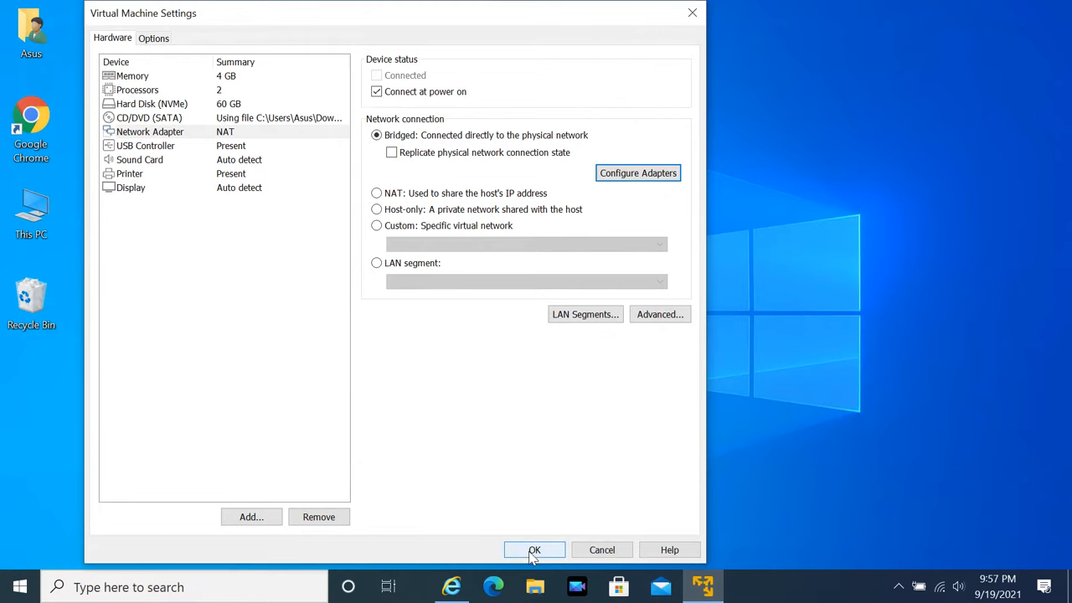
pyautogui.click(534, 550)
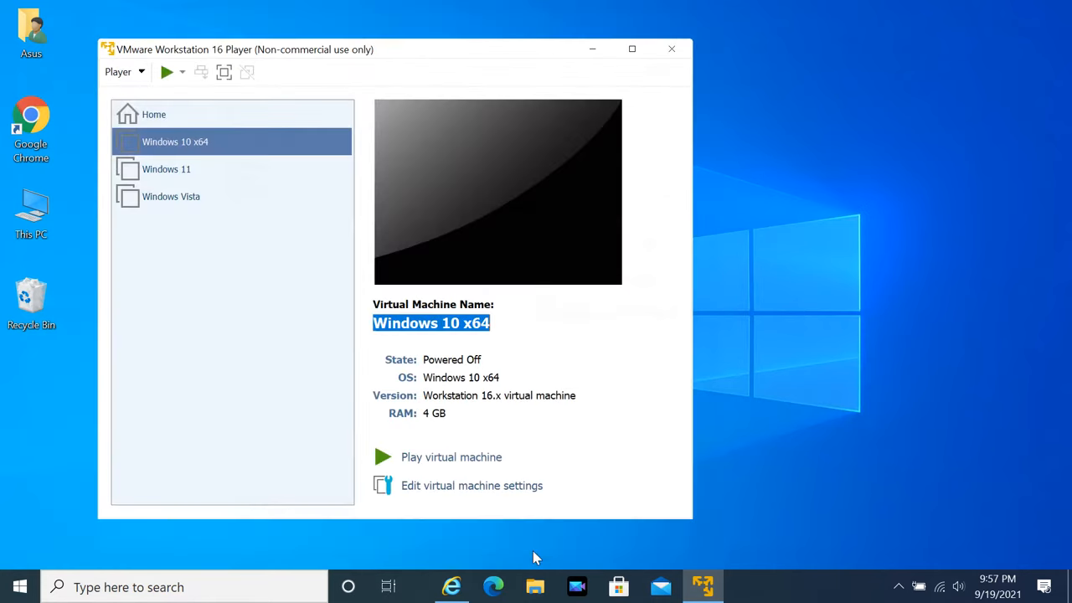